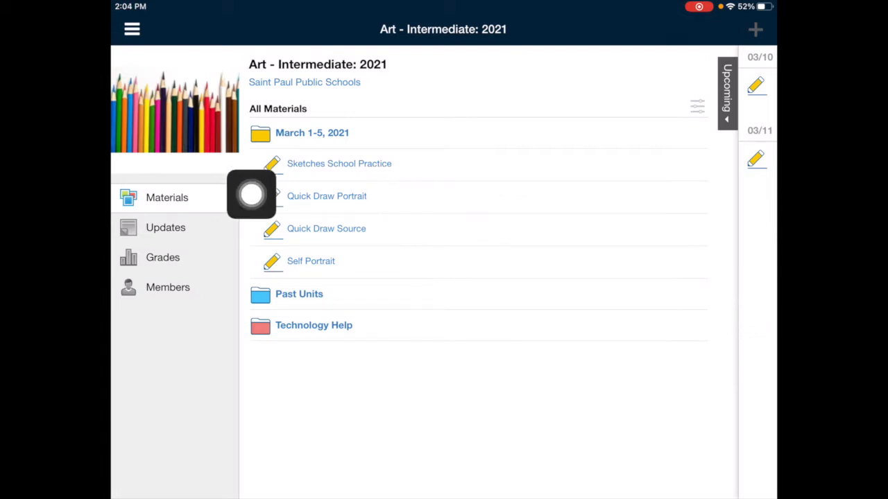
- Open Quick Draw Portrait from the March 1-5, 2021 folder in Art - Intermediate: 2021
{"action": "left_click", "coordinate": [327, 196]}
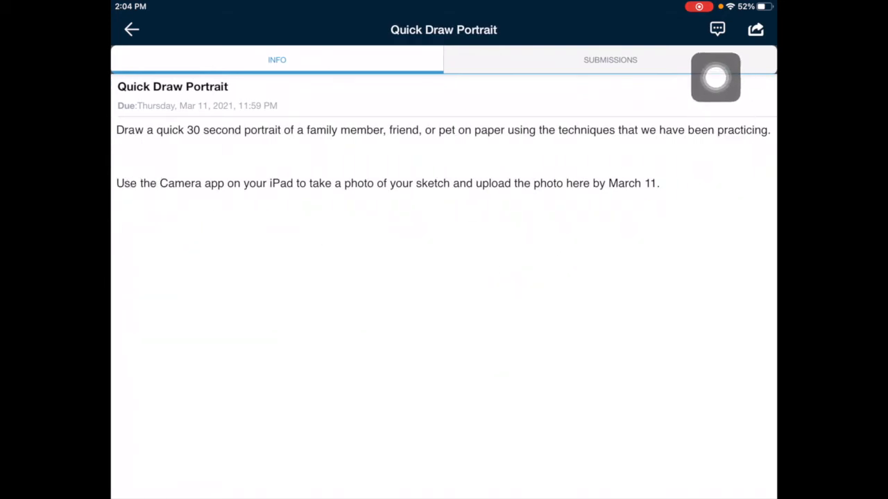
- Check the empty Submissions tab and bring up the add-submission options menu
{"action": "left_click", "coordinate": [610, 59]}
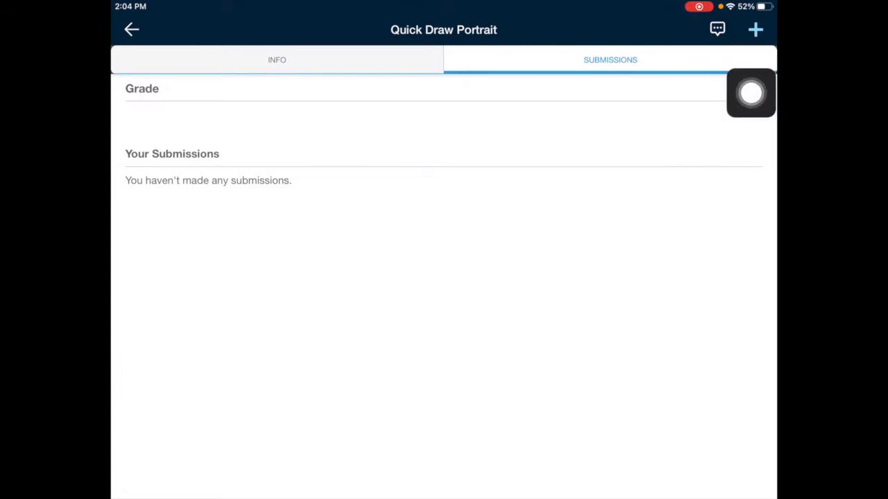
{"action": "left_click", "coordinate": [755, 29]}
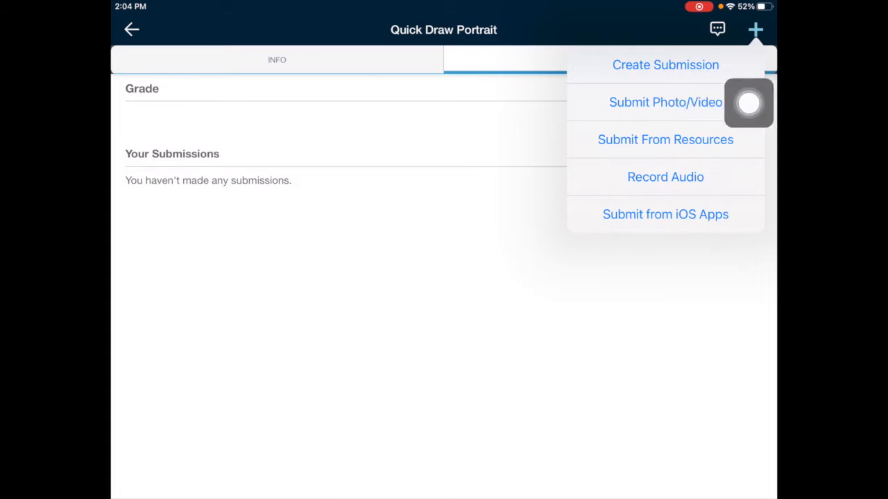
- Choose Submit Photo/Video and expand the picker to list the device's photo albums
{"action": "left_click", "coordinate": [664, 102]}
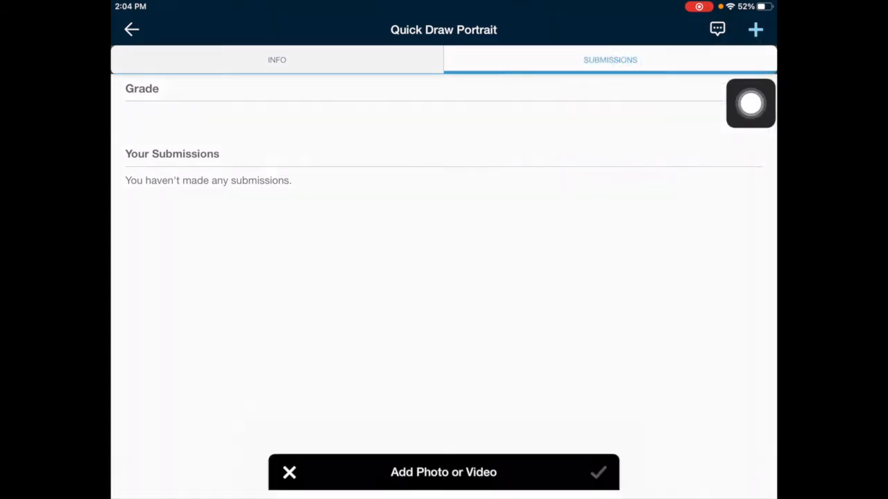
{"action": "left_click", "coordinate": [443, 472]}
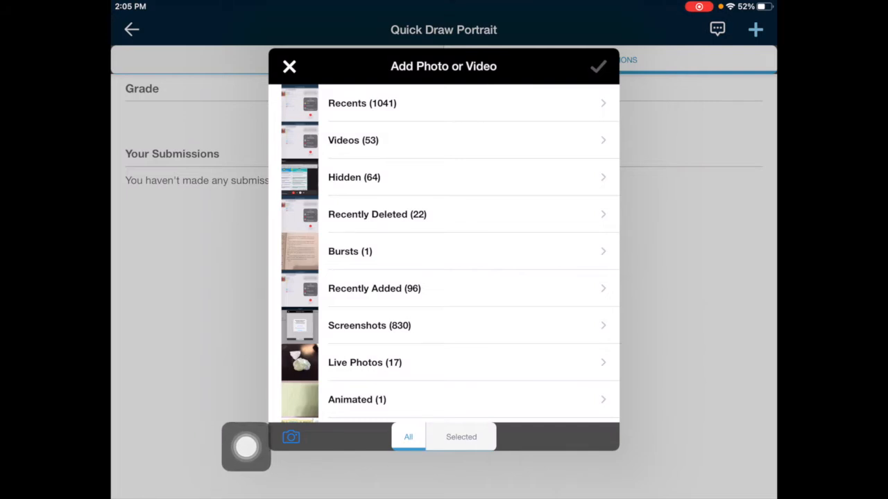
- Take a new photo with the camera so one item is selected
{"action": "left_click", "coordinate": [291, 437]}
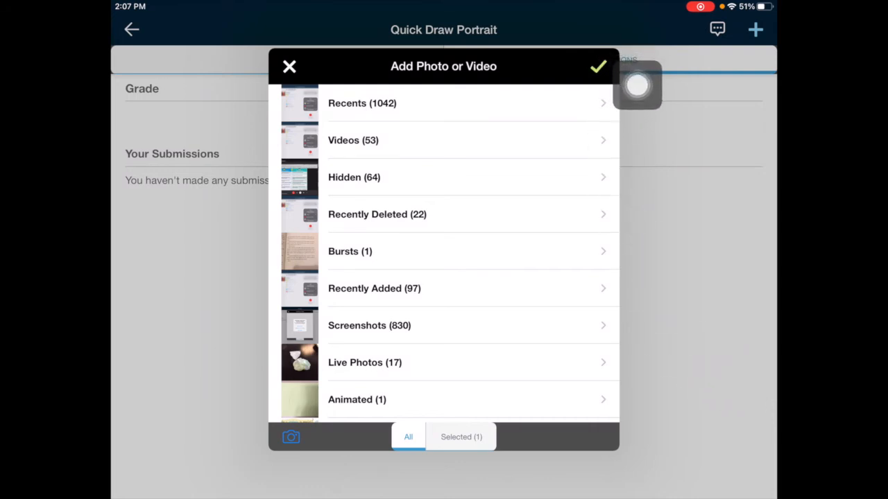
- Confirm the selected photo and upload it as Revision 1, submitted on time
{"action": "left_click", "coordinate": [597, 66]}
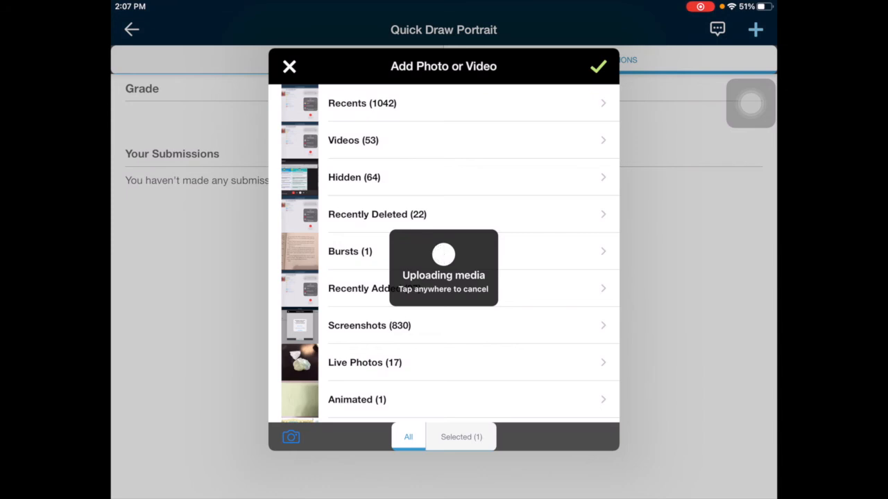
{"action": "left_click", "coordinate": [597, 66]}
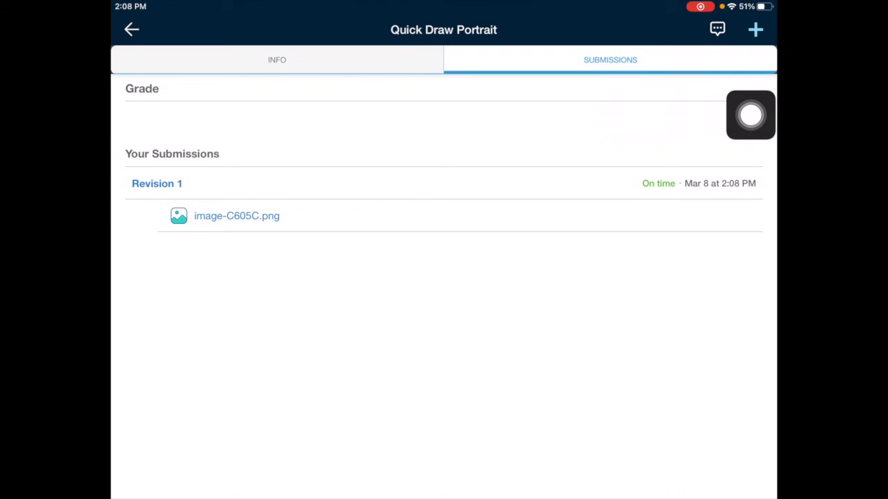
{"action": "mouse_move", "coordinate": [323, 240]}
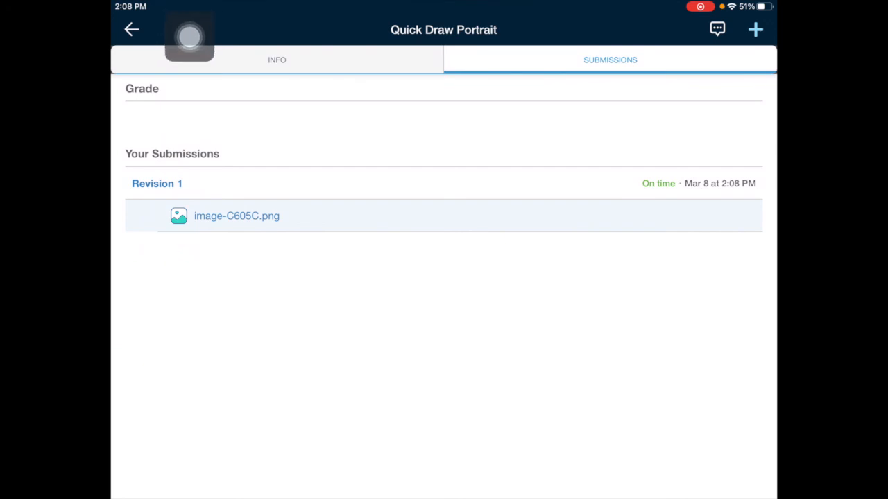
- Go back to the Art - Intermediate: 2021 course materials list
{"action": "left_click", "coordinate": [132, 30]}
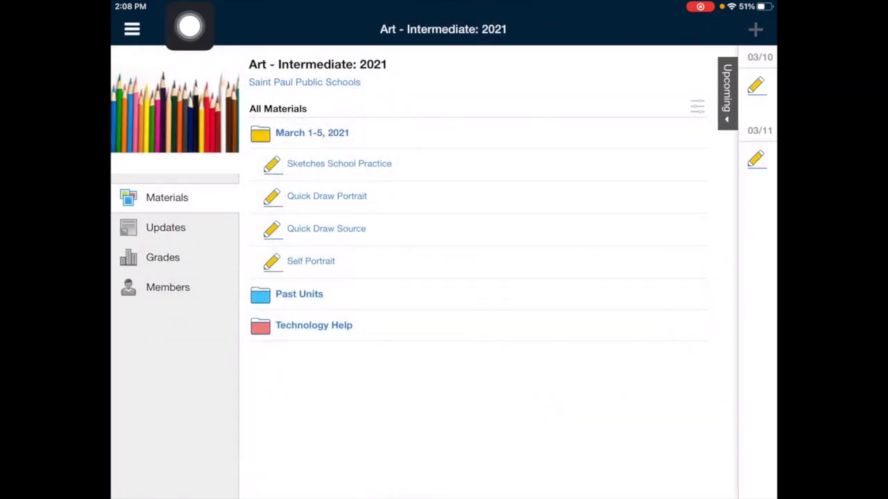